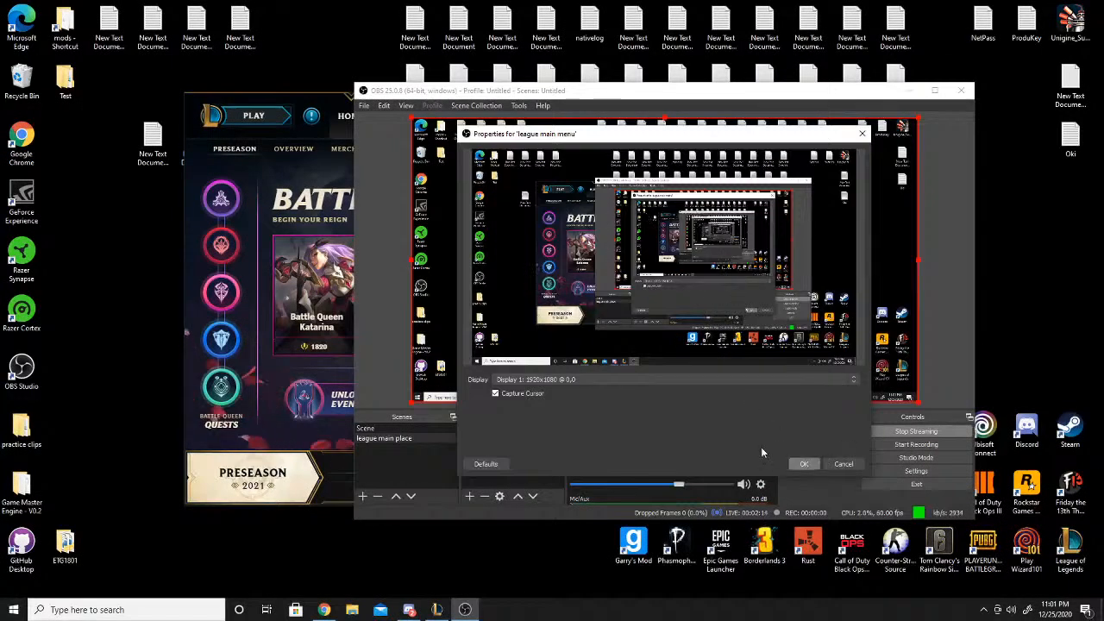
- Confirm the display capture settings for the 'league main menu' source with OK
left_click(852, 379)
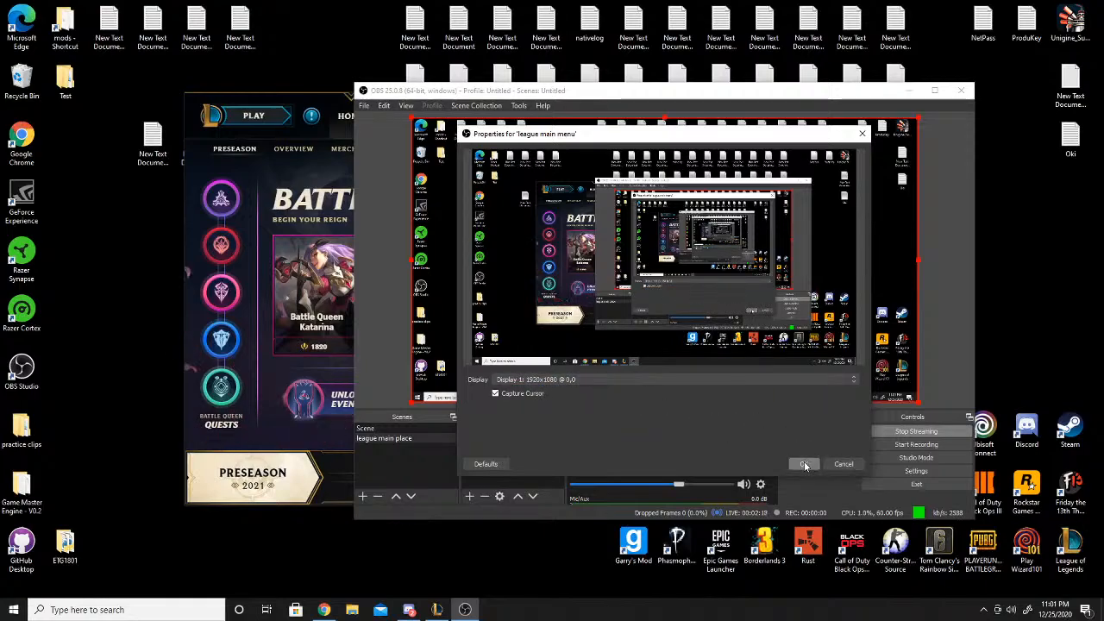
left_click(804, 464)
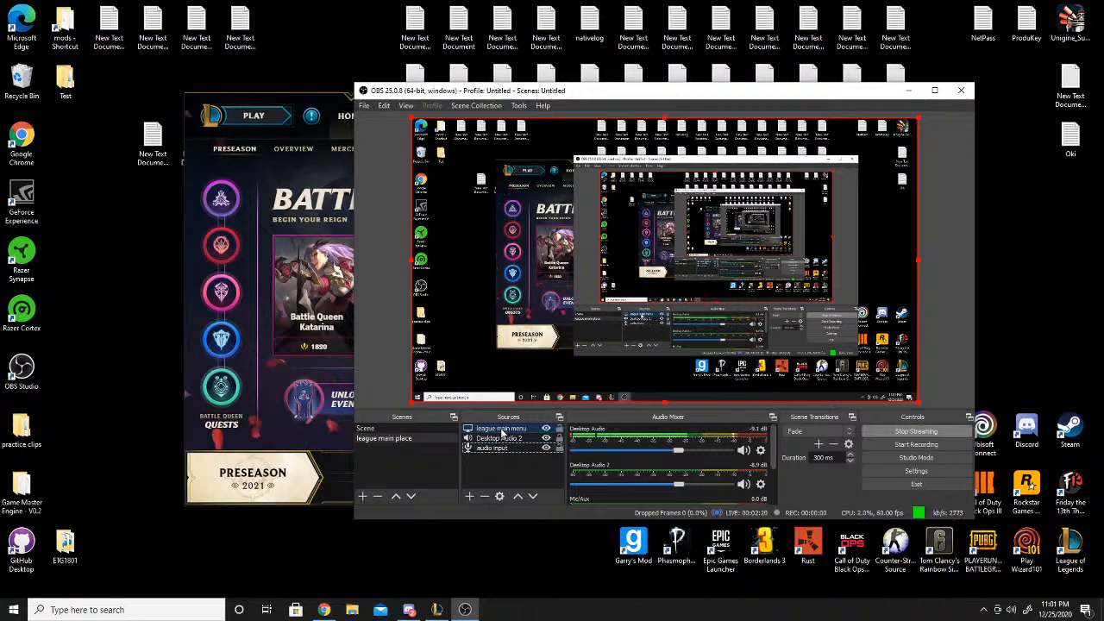
- Reopen the 'league main menu' source properties and confirm them again
double_click(502, 428)
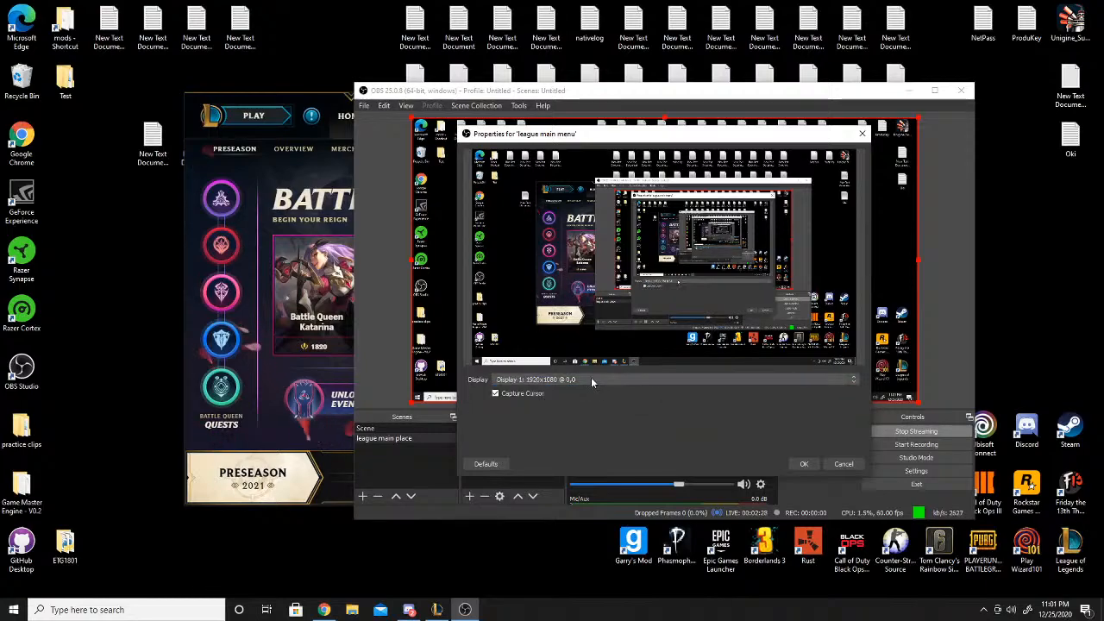
mouse_move(609, 412)
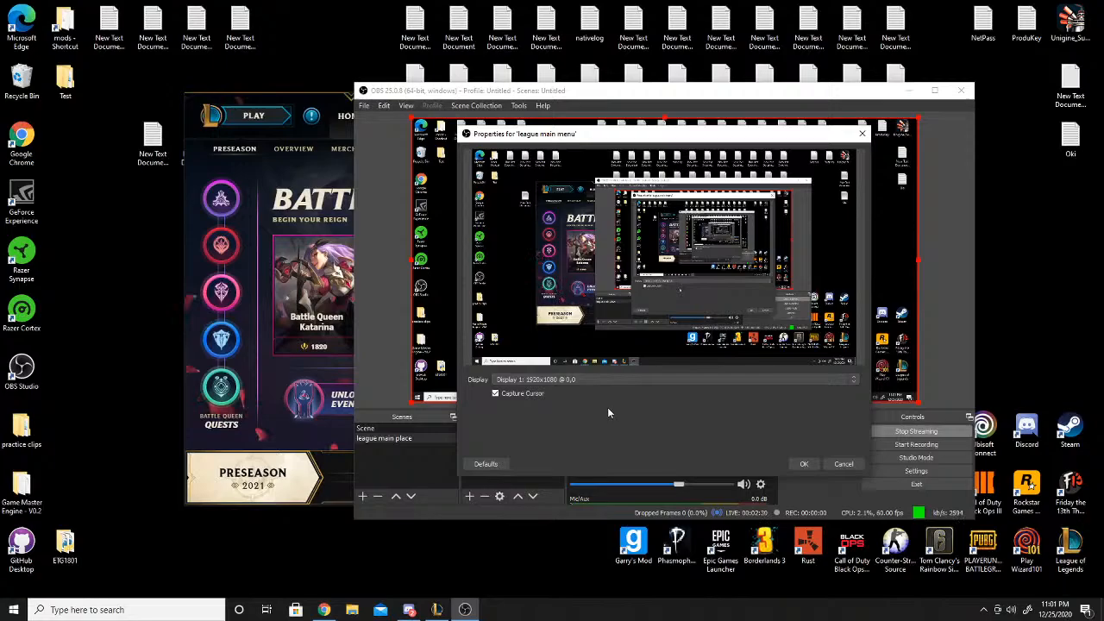
left_click(804, 462)
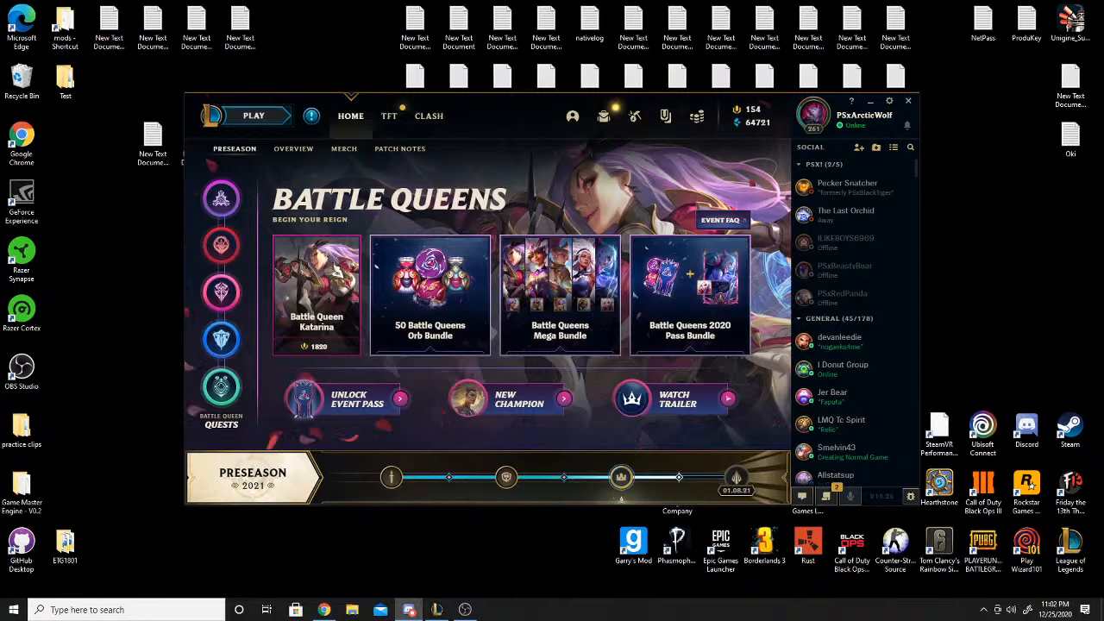
mouse_move(335, 530)
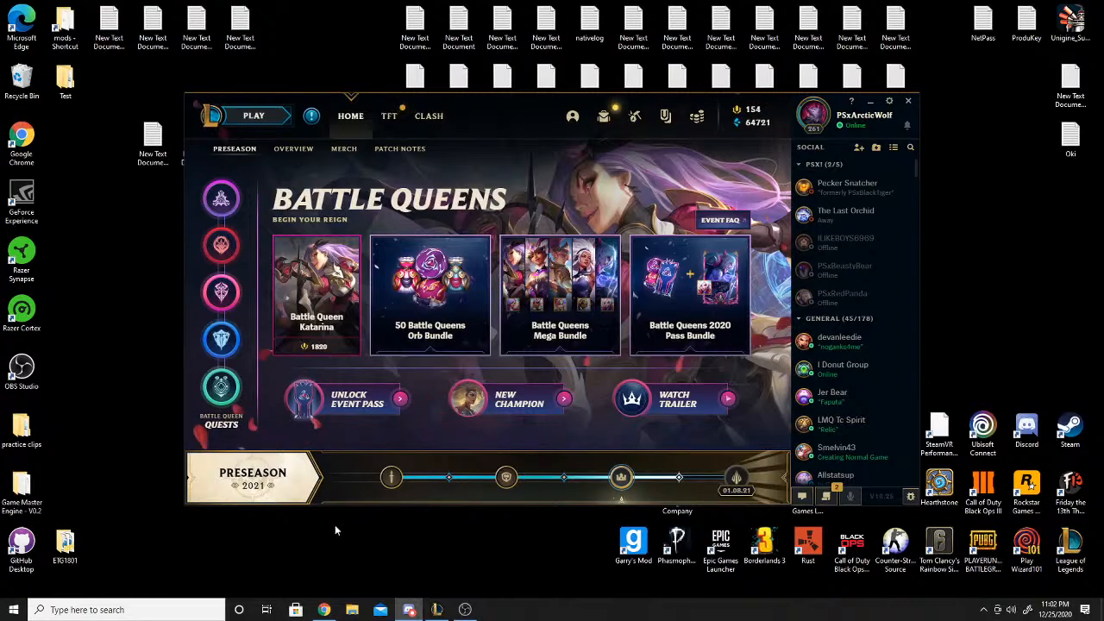